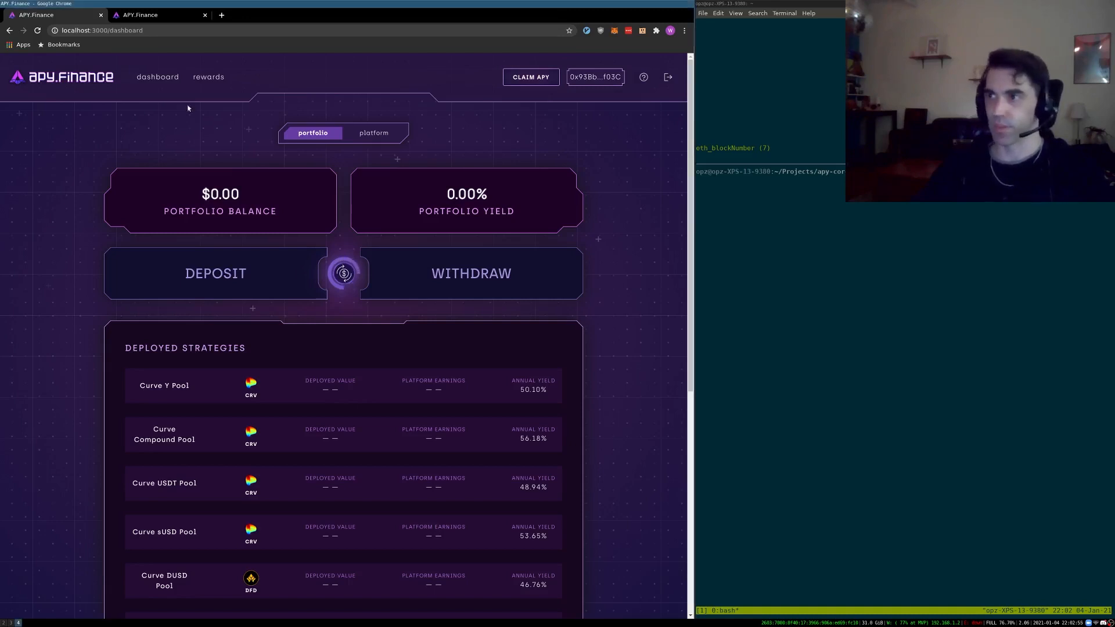
Show the platform-wide overview with about $13.03 million total value locked and the value chart.
{"action": "left_click", "coordinate": [373, 133]}
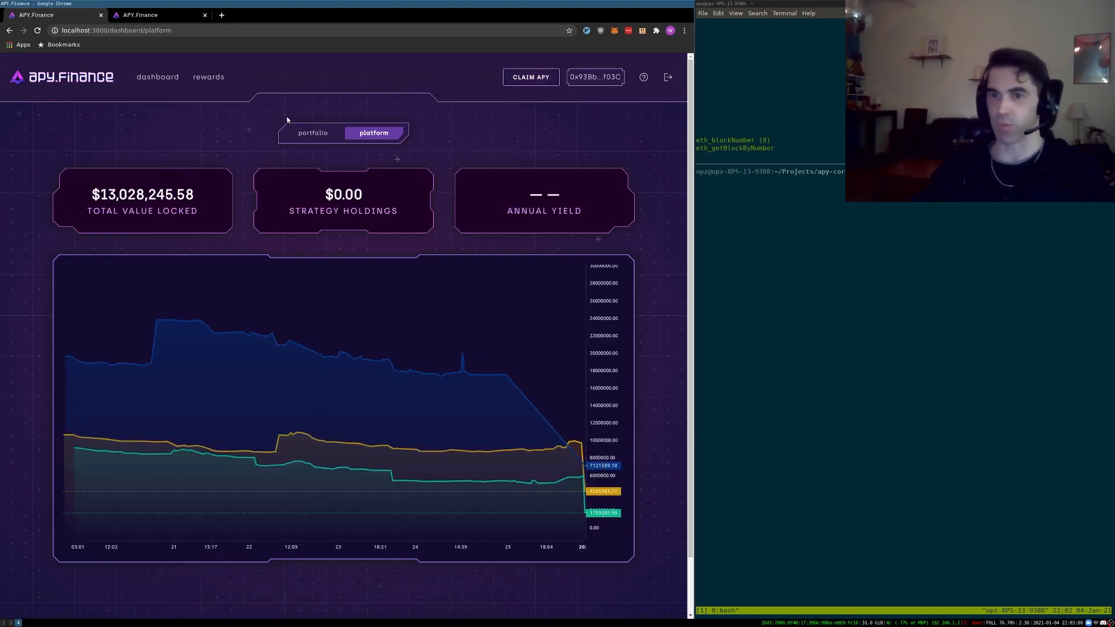
{"action": "mouse_move", "coordinate": [182, 142]}
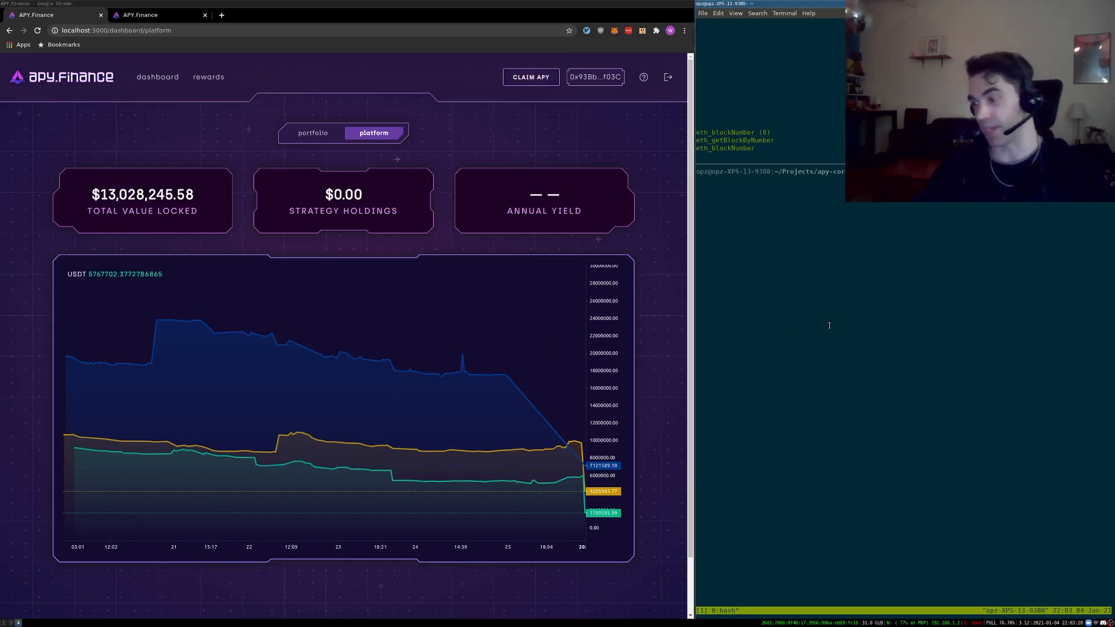
{"action": "mouse_move", "coordinate": [407, 372]}
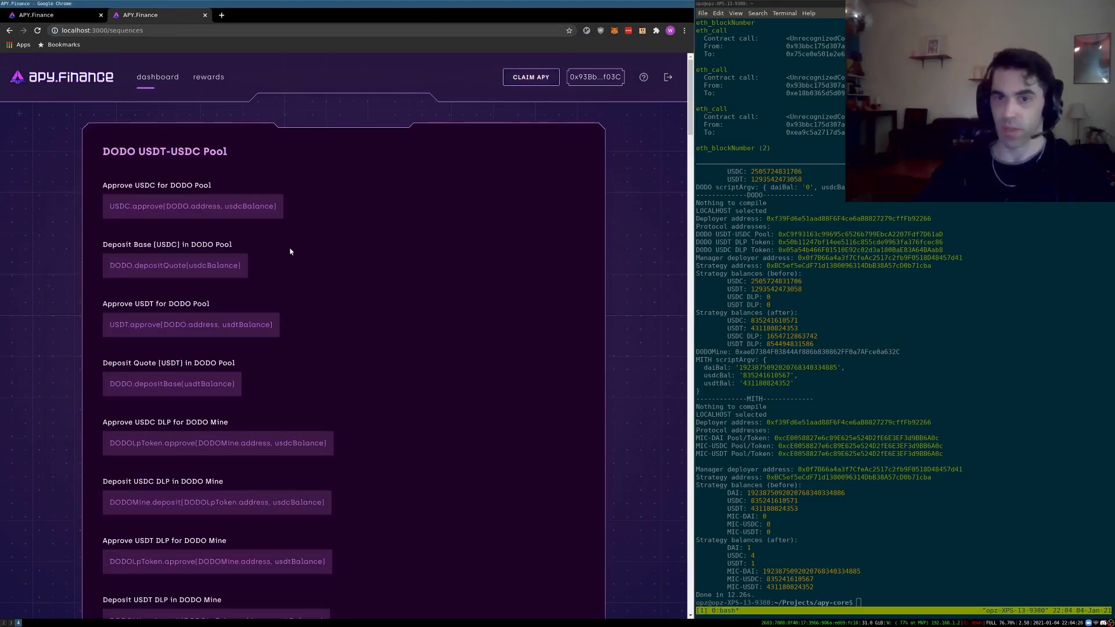
Scroll down the sequences page past the MITH and Curve pool deposit steps.
{"action": "scroll", "scroll_direction": "down", "scroll_amount": 3}
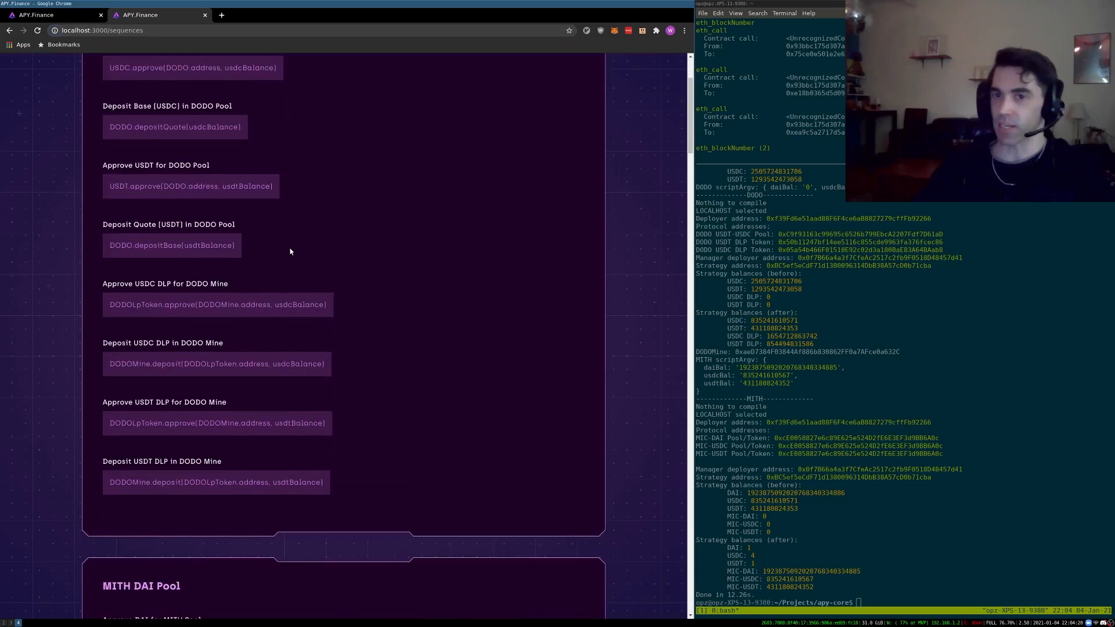
{"action": "scroll", "scroll_direction": "down", "scroll_amount": 3}
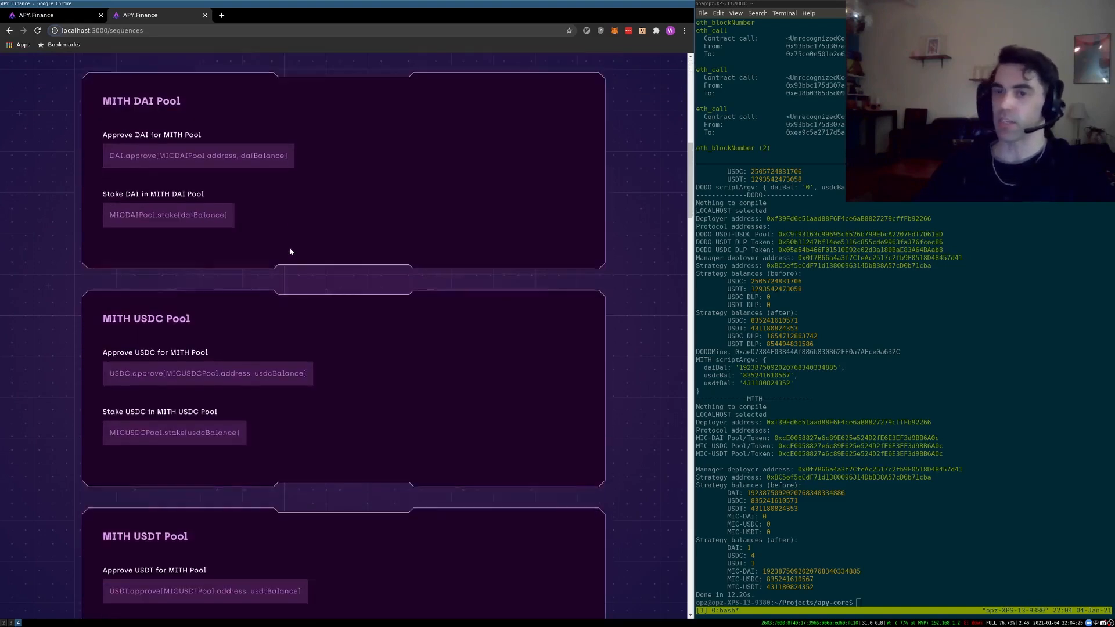
{"action": "scroll", "scroll_direction": "down", "scroll_amount": 3}
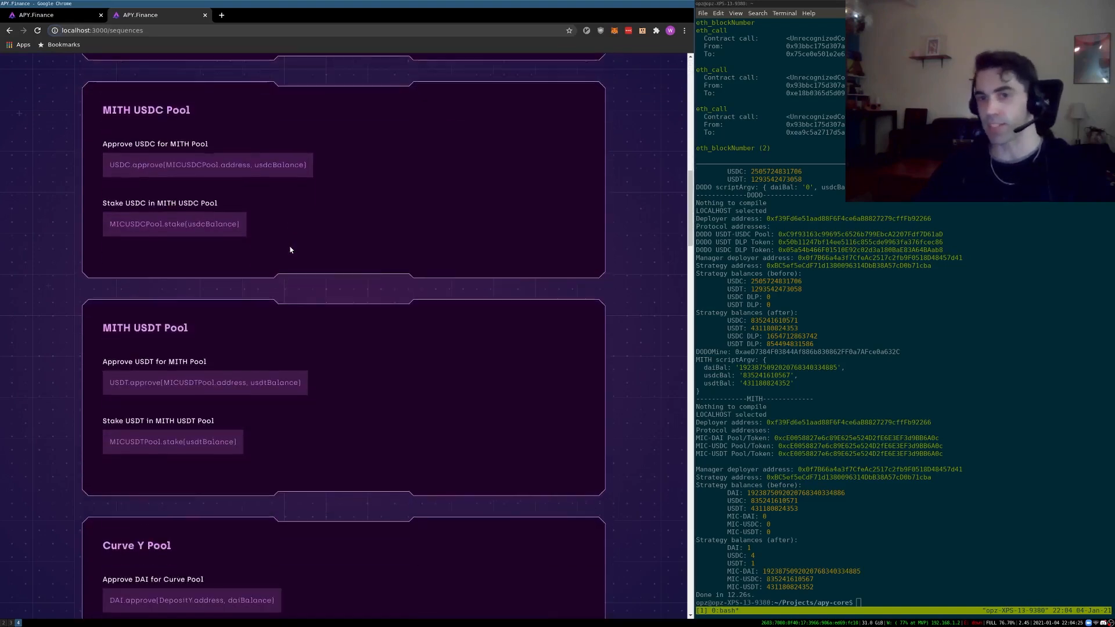
{"action": "scroll", "scroll_direction": "down", "scroll_amount": 3}
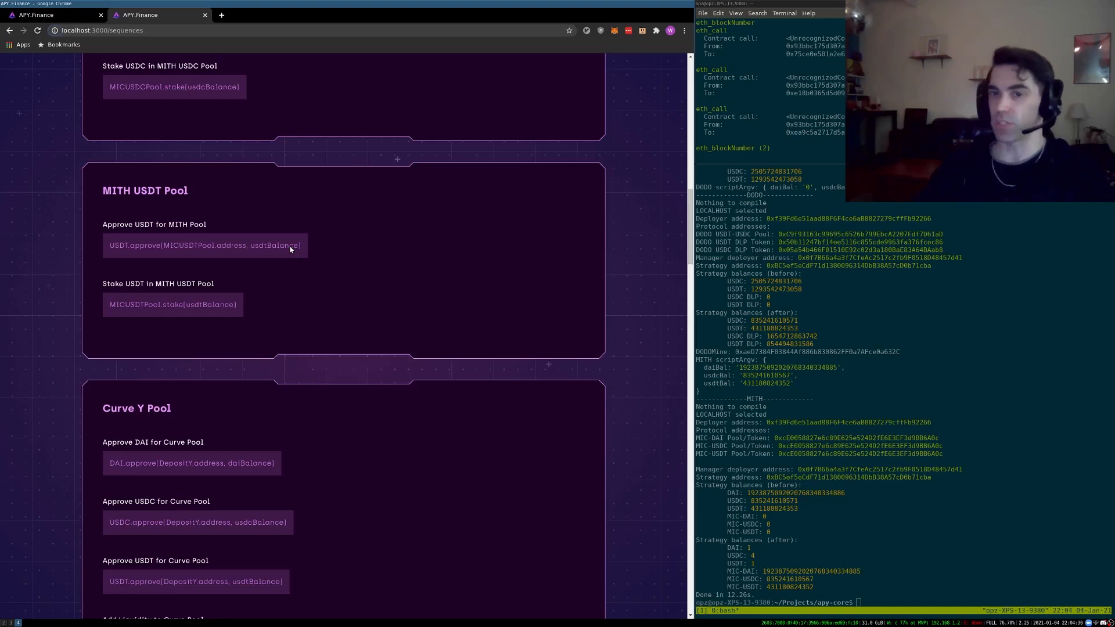
{"action": "scroll", "scroll_direction": "down", "scroll_amount": 3}
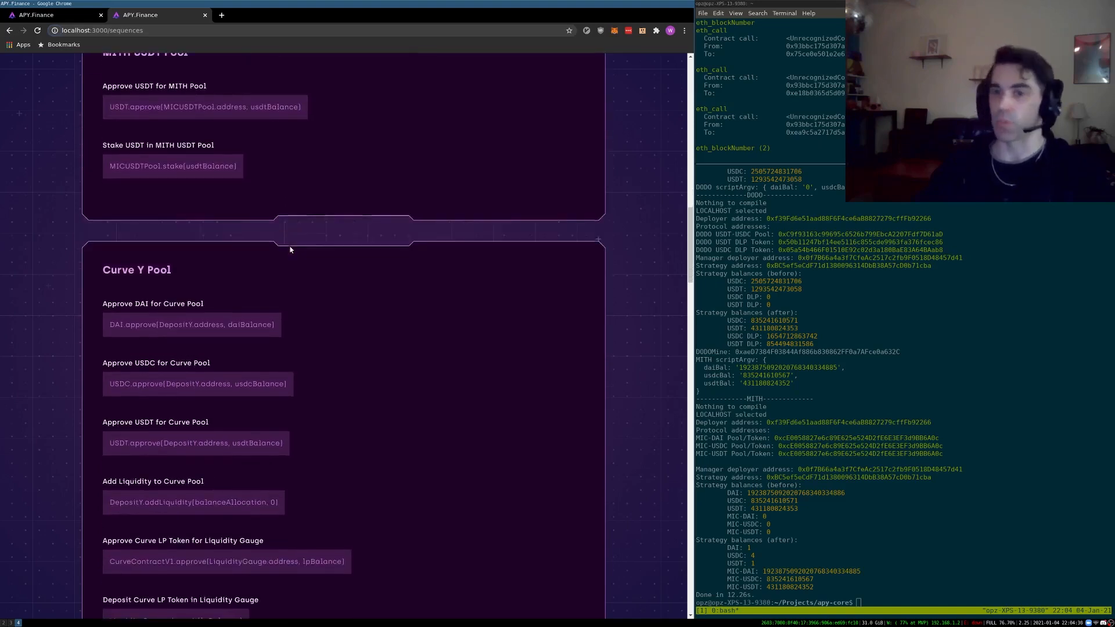
{"action": "scroll", "scroll_direction": "down", "scroll_amount": 3}
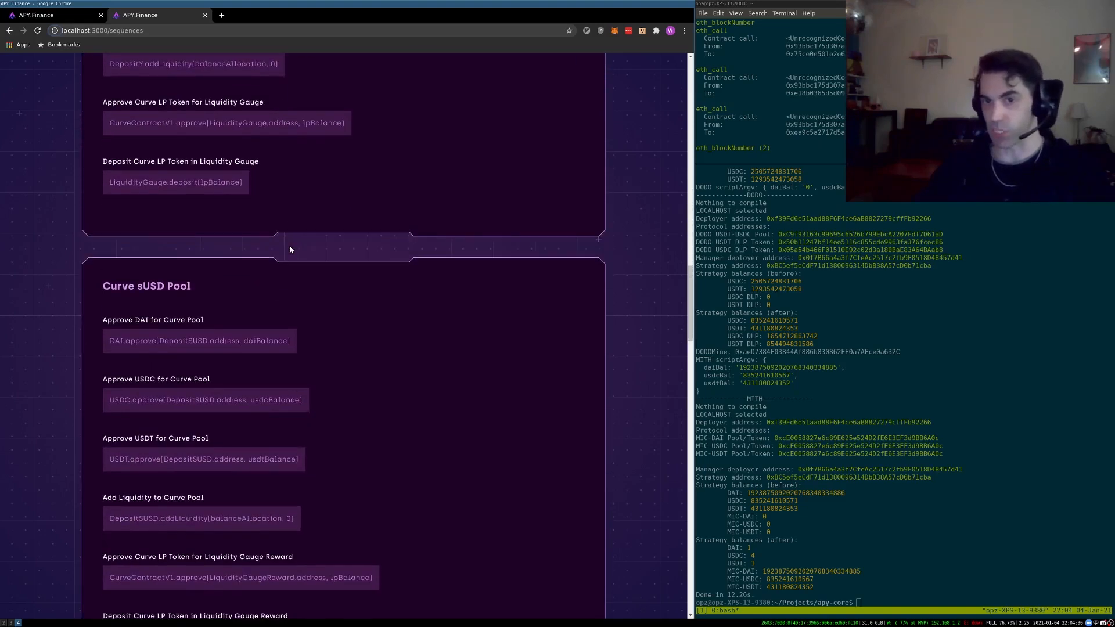
{"action": "scroll", "scroll_direction": "down", "scroll_amount": 3}
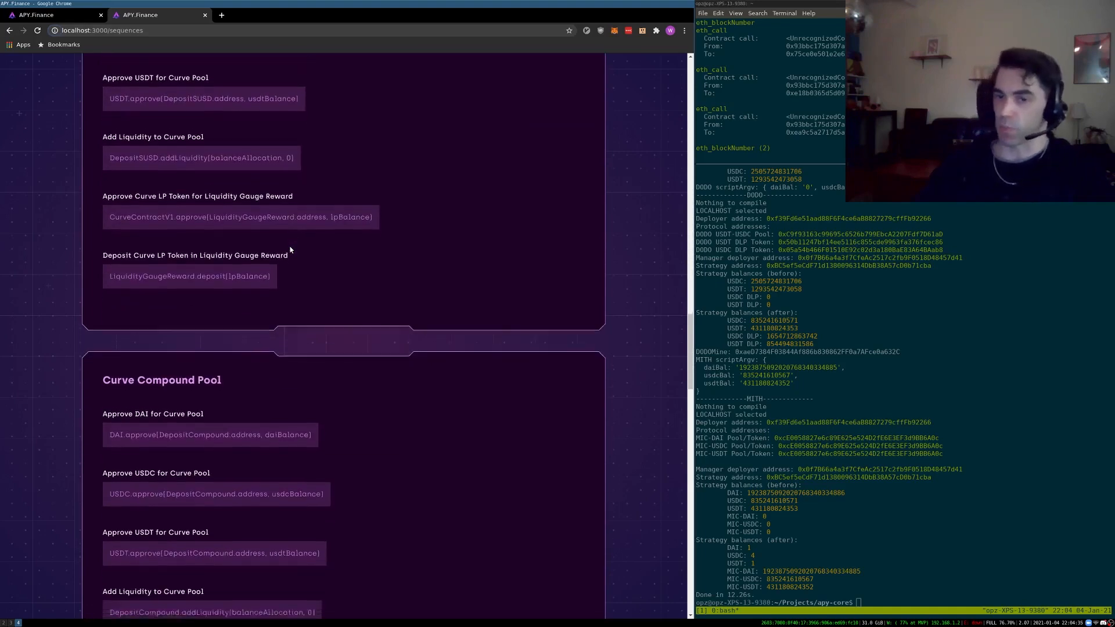
{"action": "scroll", "scroll_direction": "down", "scroll_amount": 3}
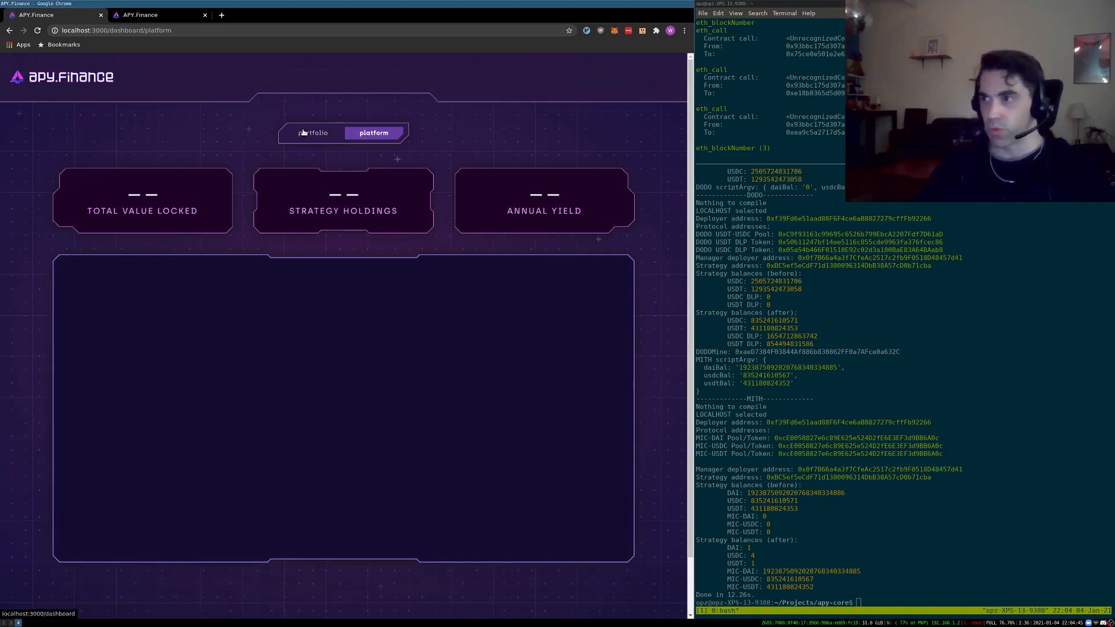
Return to the personal portfolio view and scroll to the Deployed Strategies list with values and yields.
{"action": "left_click", "coordinate": [312, 132]}
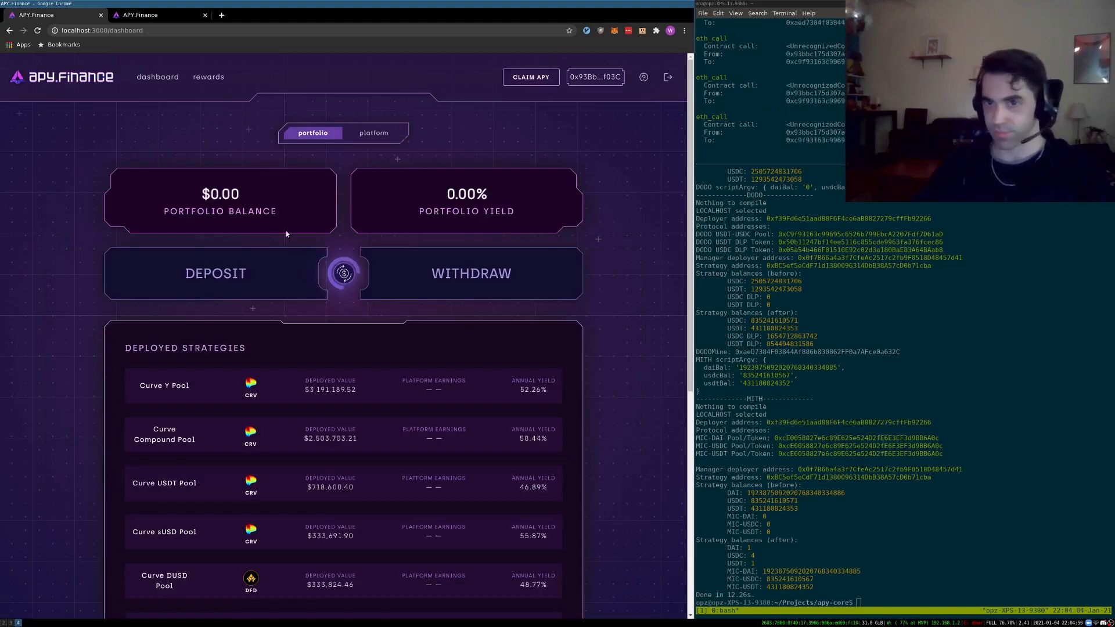
{"action": "scroll", "scroll_direction": "down", "scroll_amount": 3}
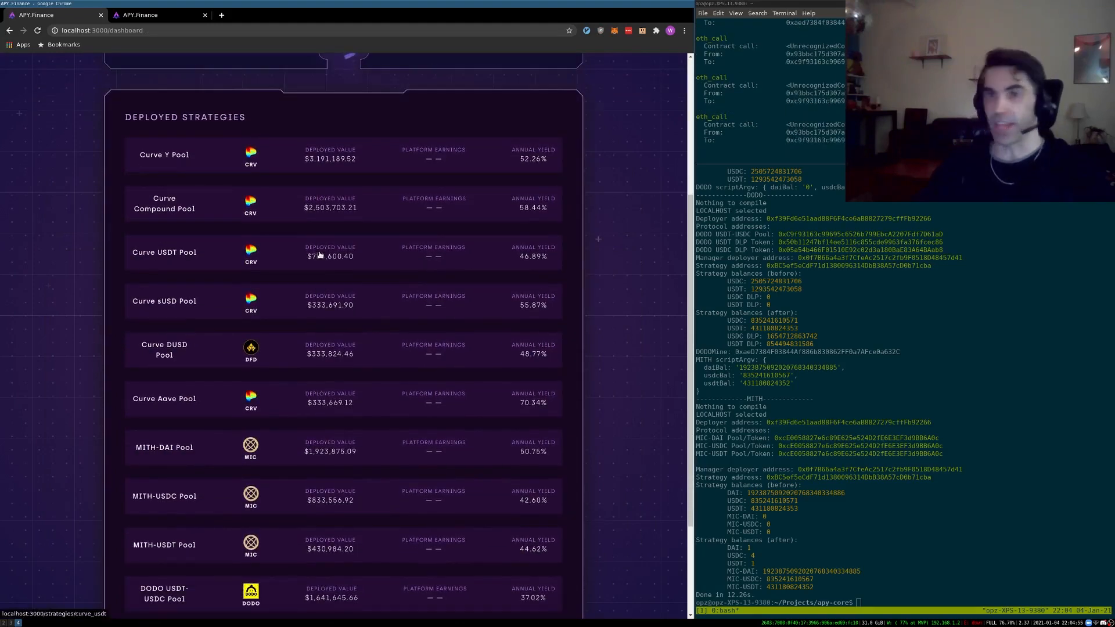
{"action": "scroll", "scroll_direction": "down", "scroll_amount": 3}
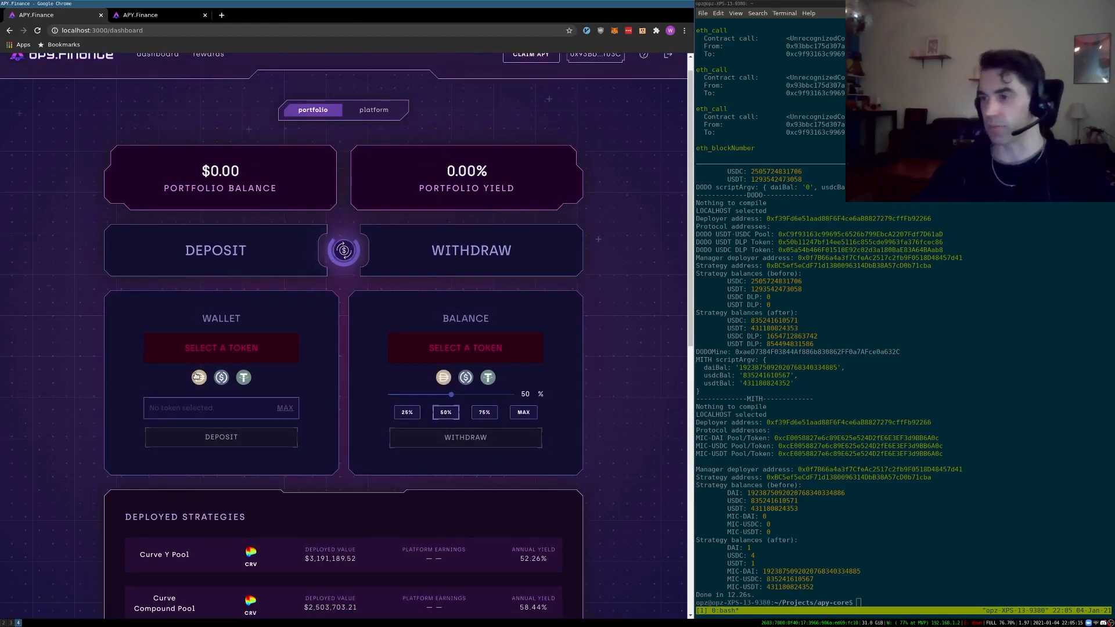
Choose DAI as the deposit token and enable it, approving the spending permission in MetaMask.
{"action": "left_click", "coordinate": [199, 375]}
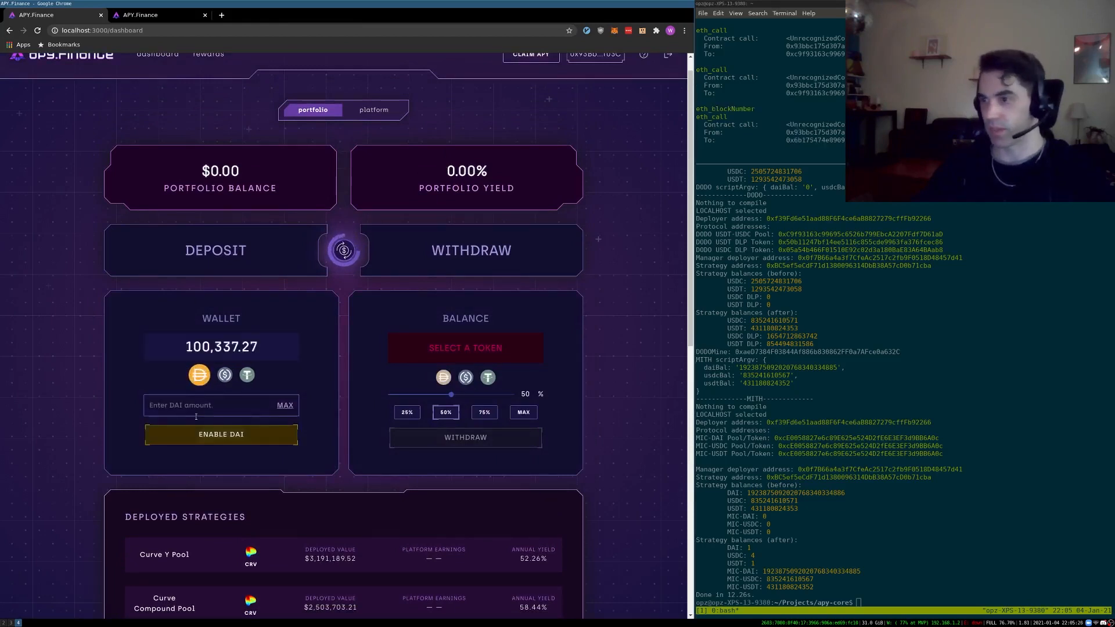
{"action": "left_click", "coordinate": [221, 434]}
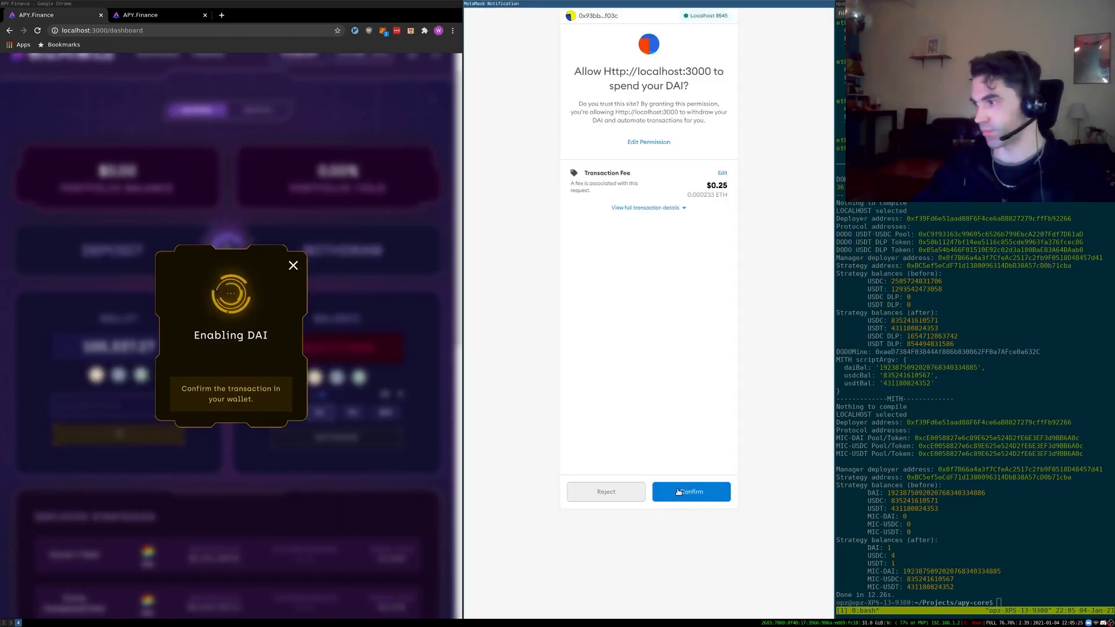
{"action": "left_click", "coordinate": [690, 492]}
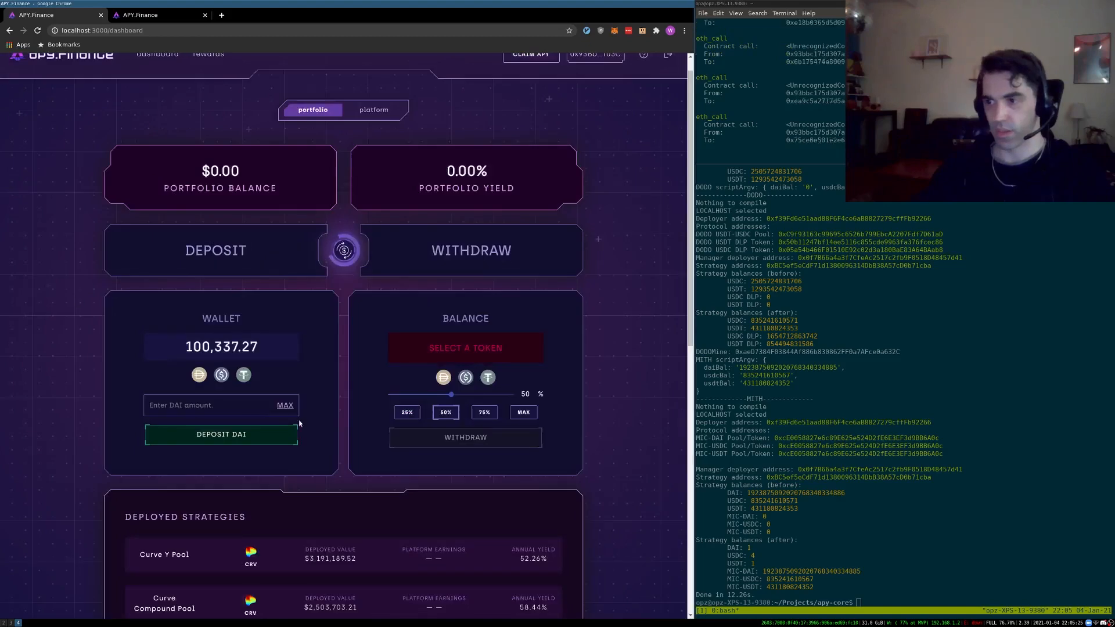
Deposit the maximum DAI balance of 100,337.27 and confirm the transaction in MetaMask.
{"action": "left_click", "coordinate": [284, 404]}
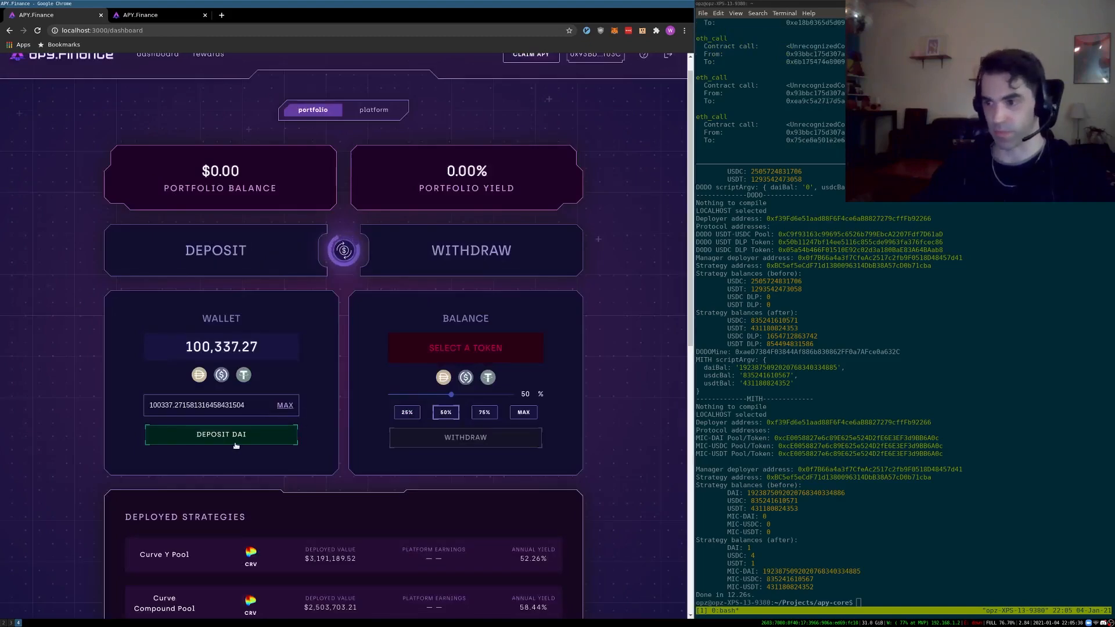
{"action": "left_click", "coordinate": [220, 434]}
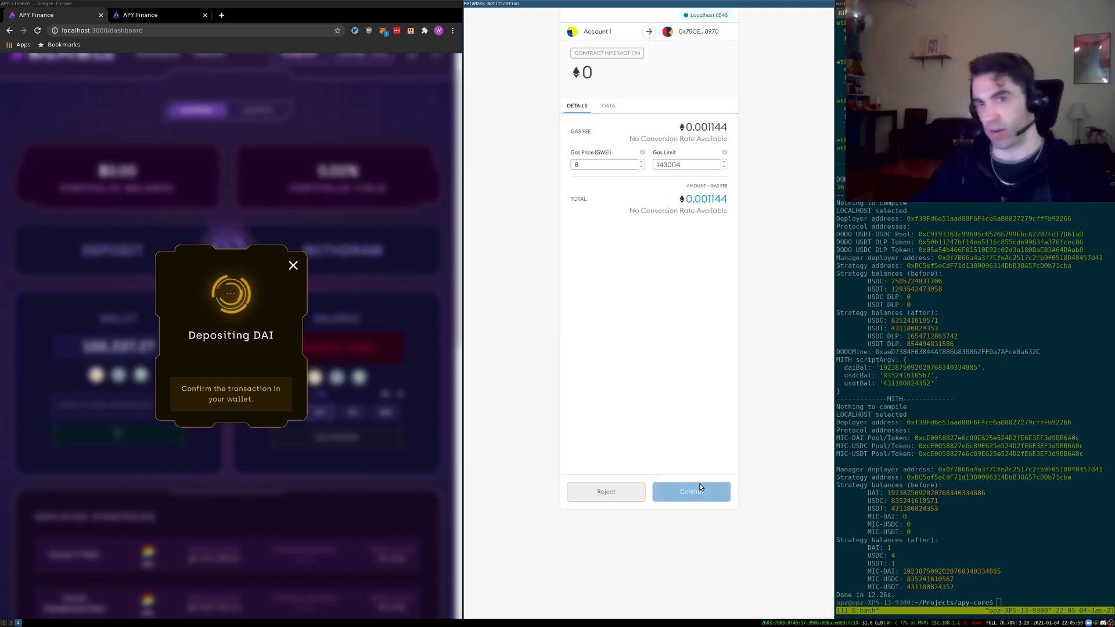
{"action": "left_click", "coordinate": [688, 491]}
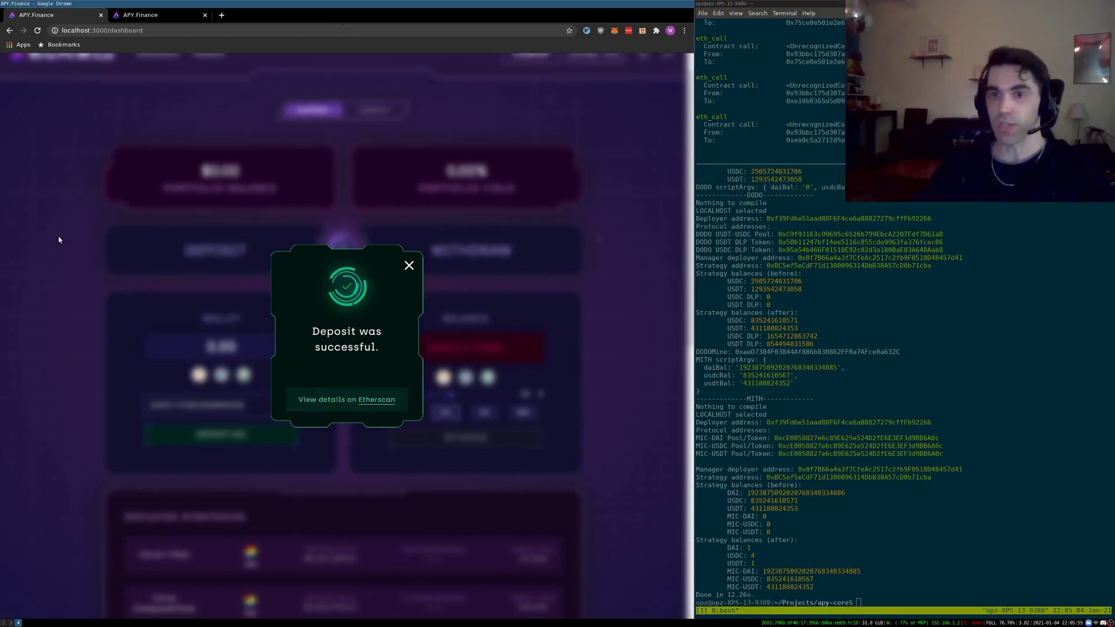
Dismiss the 'Deposit was successful' popup to return to the dashboard.
{"action": "left_click", "coordinate": [409, 265]}
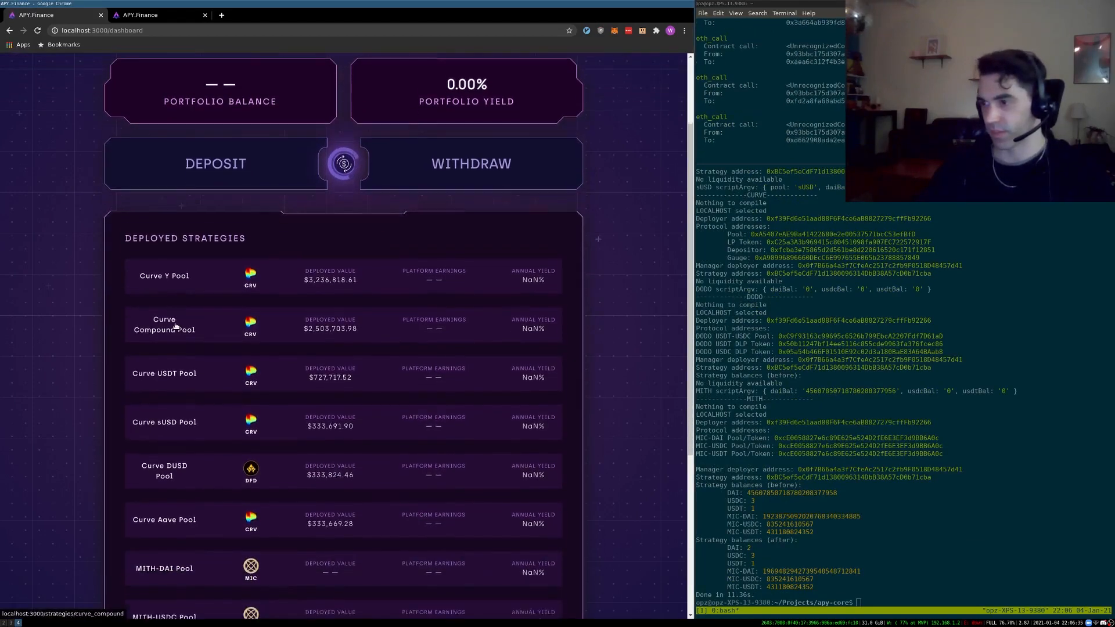
Scroll to the Deployed Strategies list showing MITH-DAI Pool at $1,969,482.94.
{"action": "scroll", "scroll_direction": "down", "scroll_amount": 3}
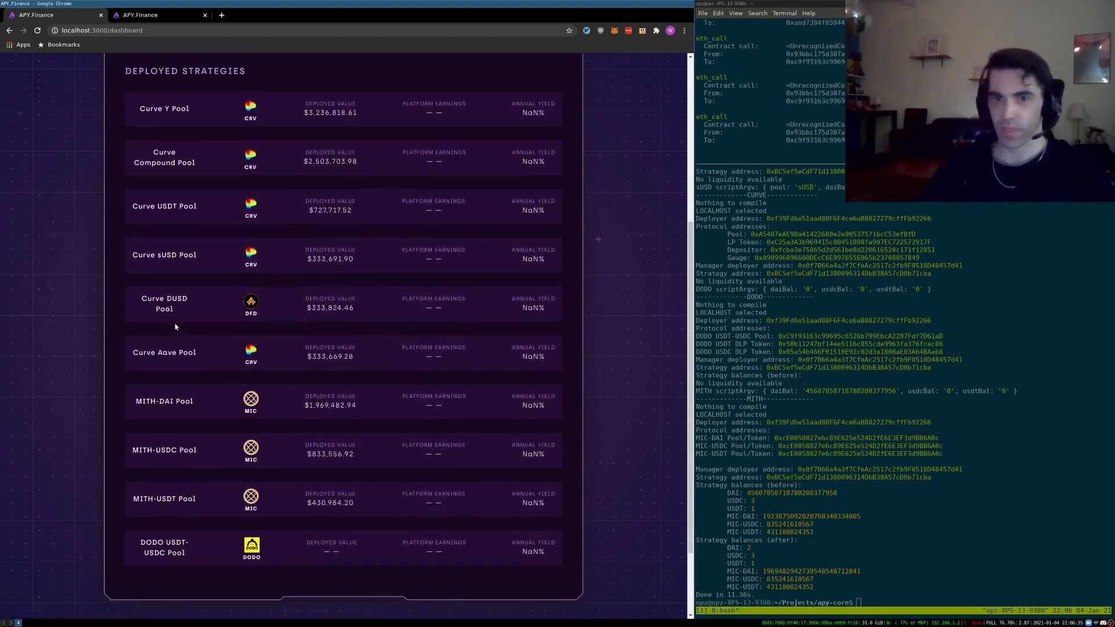